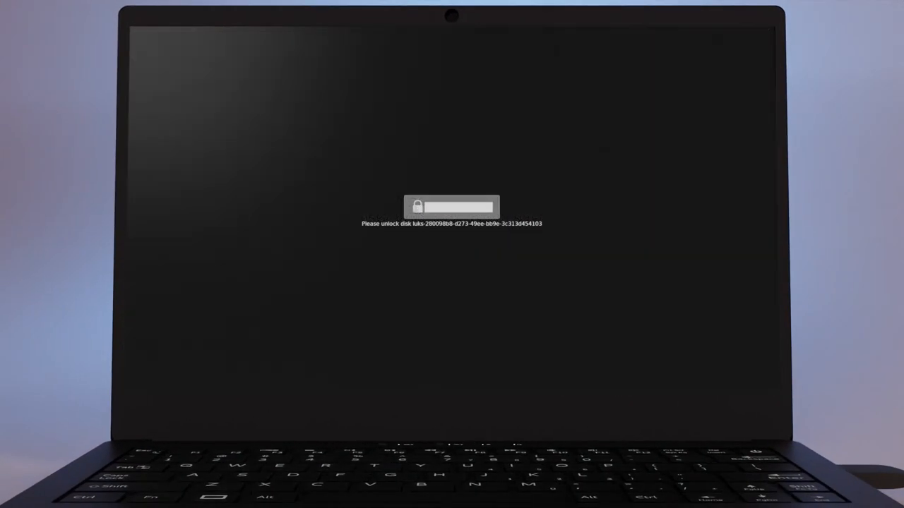
- Unlock the disk with the password and agree to export the public key to USB
text(password)
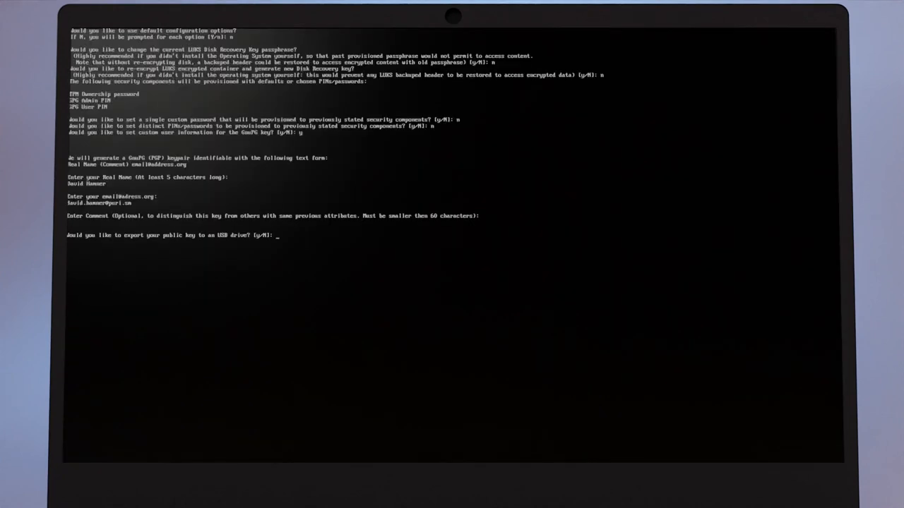
key(Return)
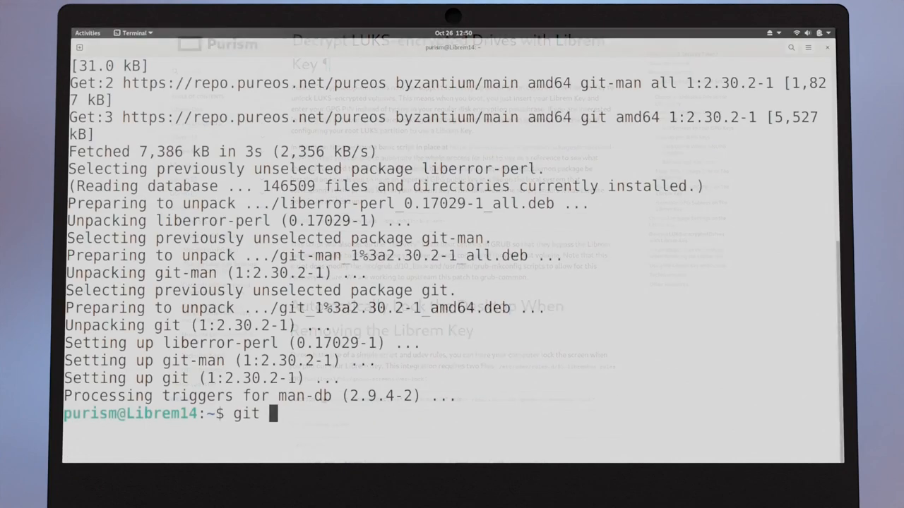
- Clone smartcard-key-luks, run it with sudo on the .asc key from /media/purism/B469-71BD/, and confirm the card PIN
text(clone https://source.puri.sm/pureos/packages/smartcard-key-luks)
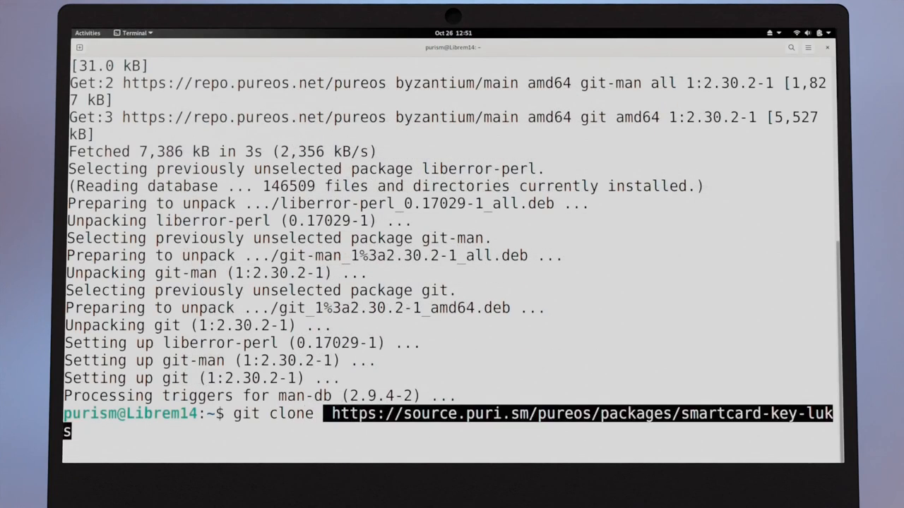
text(cd smartcard-key-luks/)
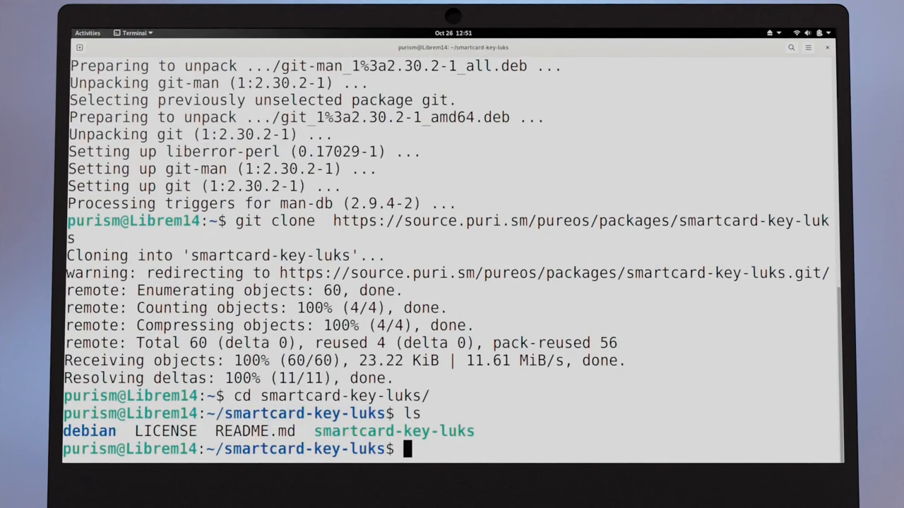
text(sudo ./smartcard-key-luks /media/purism/B469-71BD/7187058707086332FCED54E233364A7DAB824223.asc)
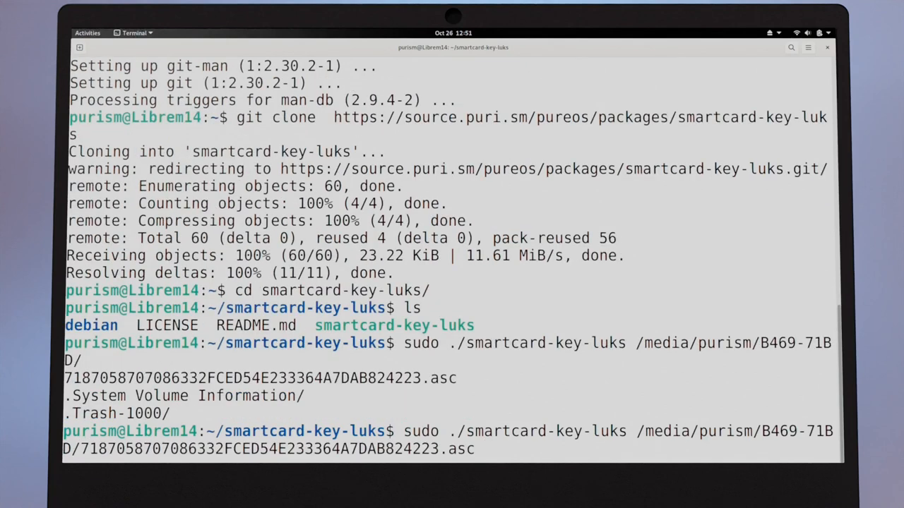
key(Return)
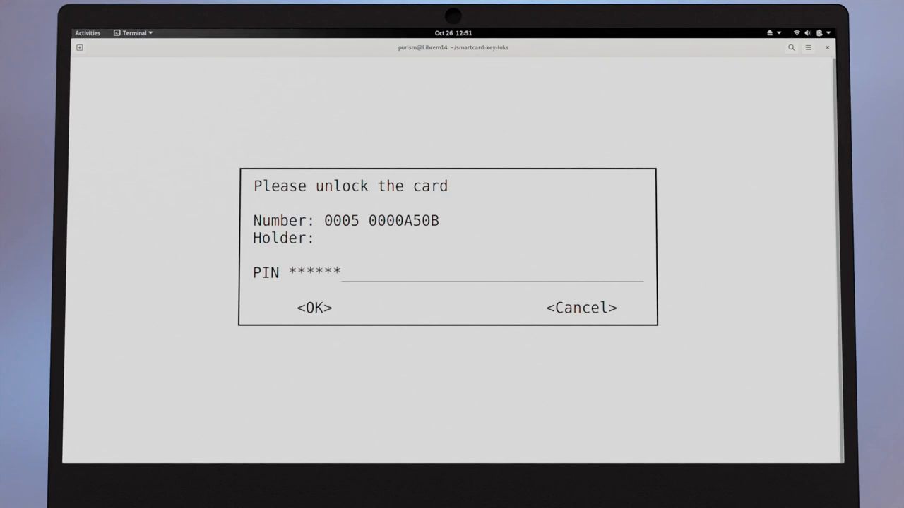
click(313, 308)
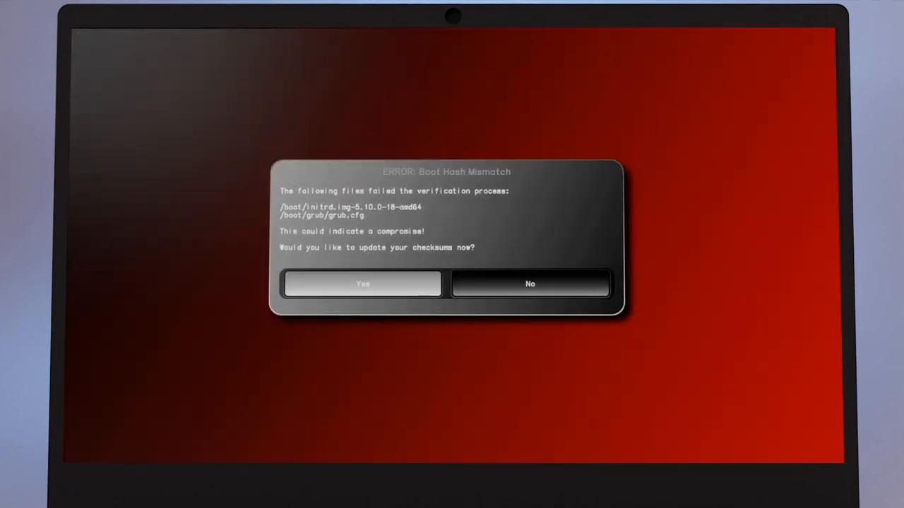
- Accept updating the boot checksums after the hash mismatch and boot the operating system
click(362, 283)
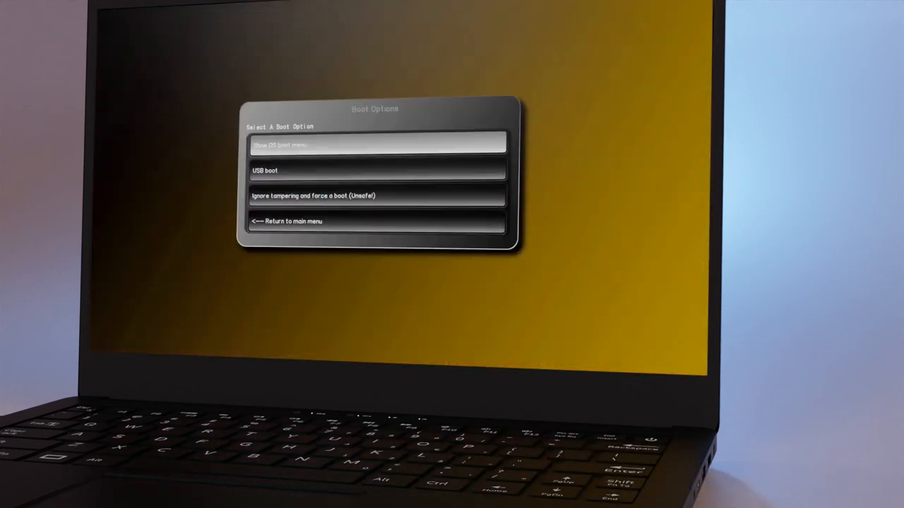
click(375, 145)
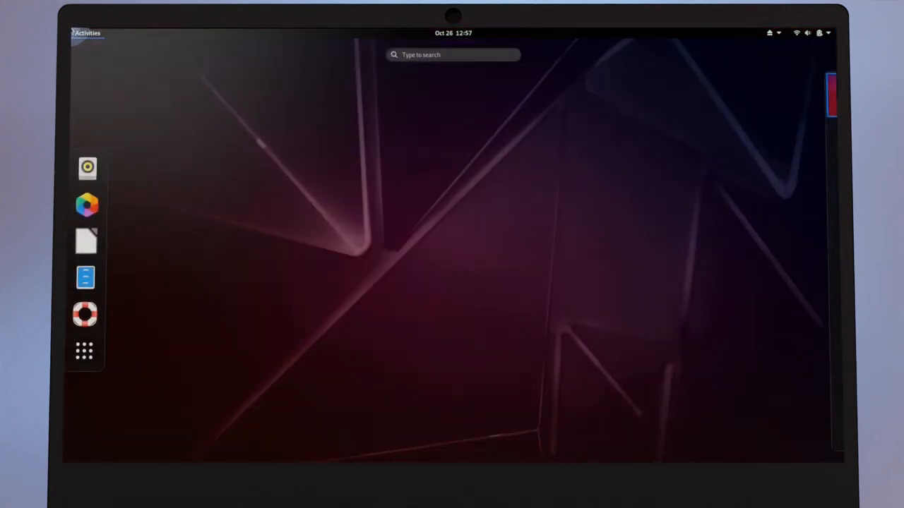
- From a new terminal, gpg --import the Librem Key public key from the USB drive
text(term)
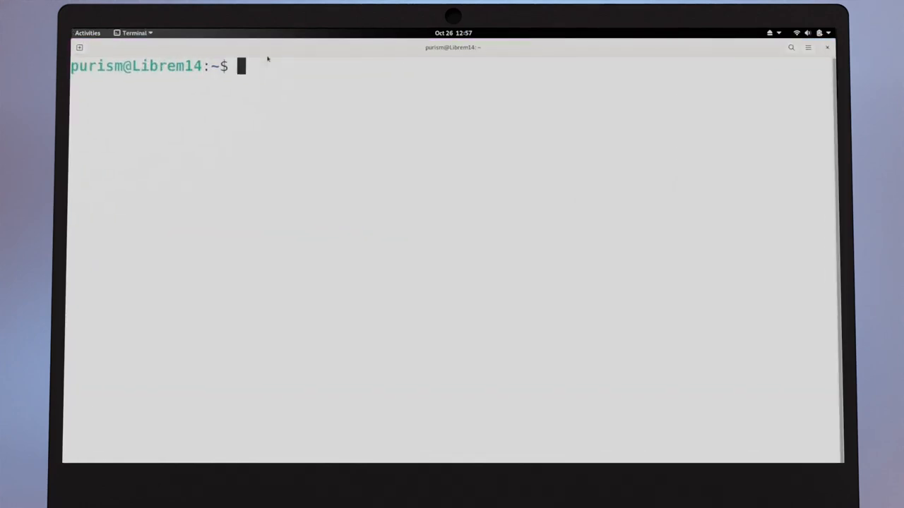
text(gpg)
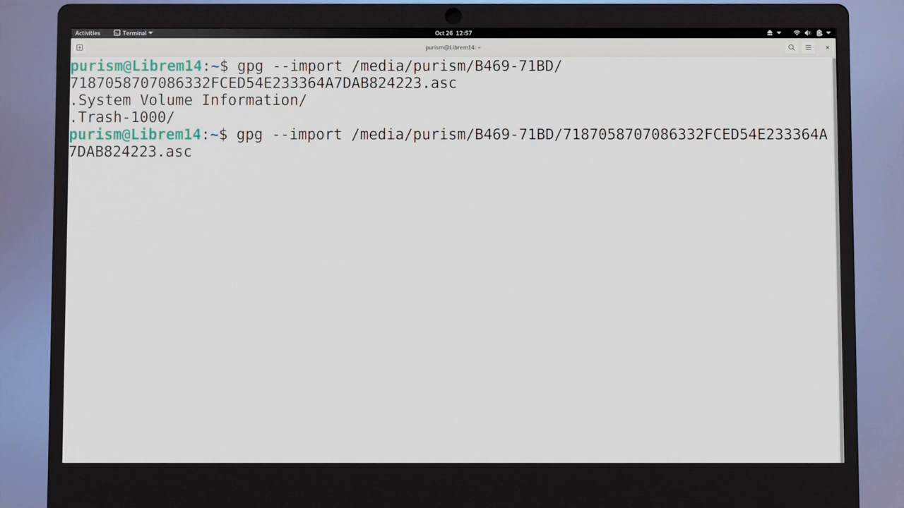
key(Return)
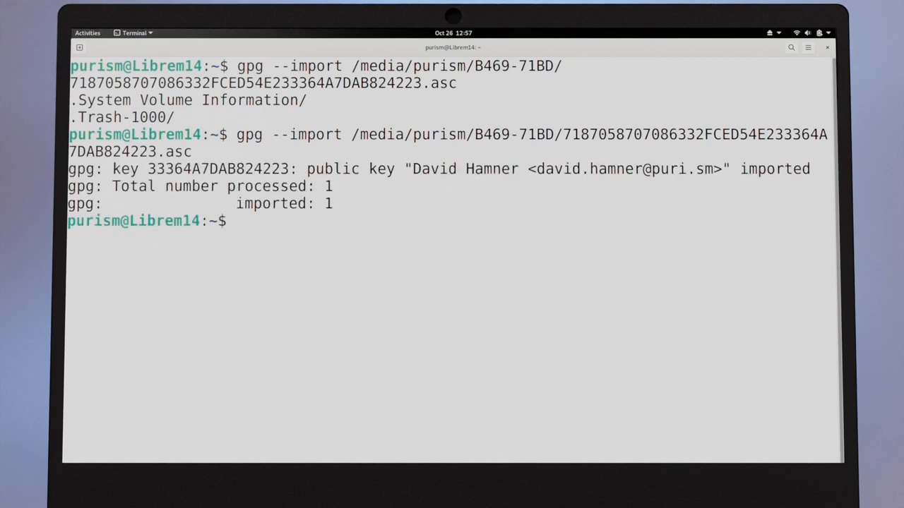
- Encrypt the screenshot with gpg -r david.hamner, answer y, and list Pictures/ to see the result
text(gpg -r)
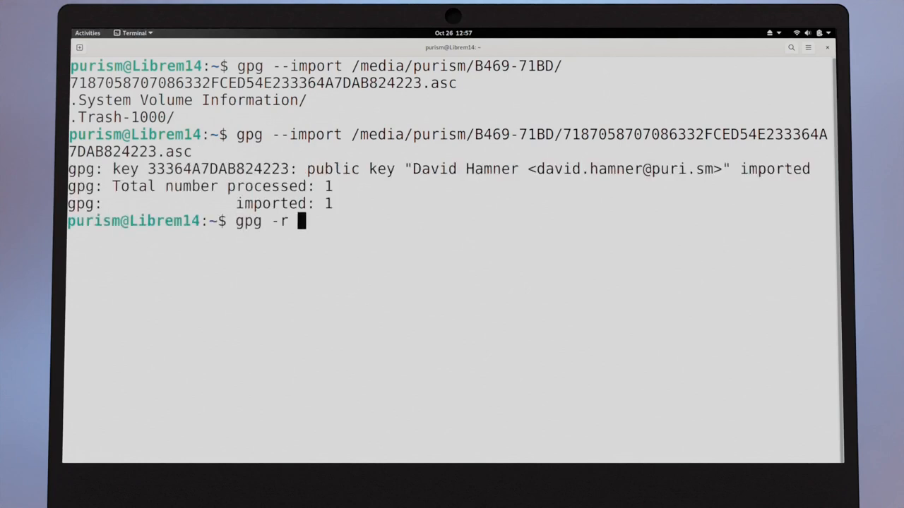
text(david.hamner)
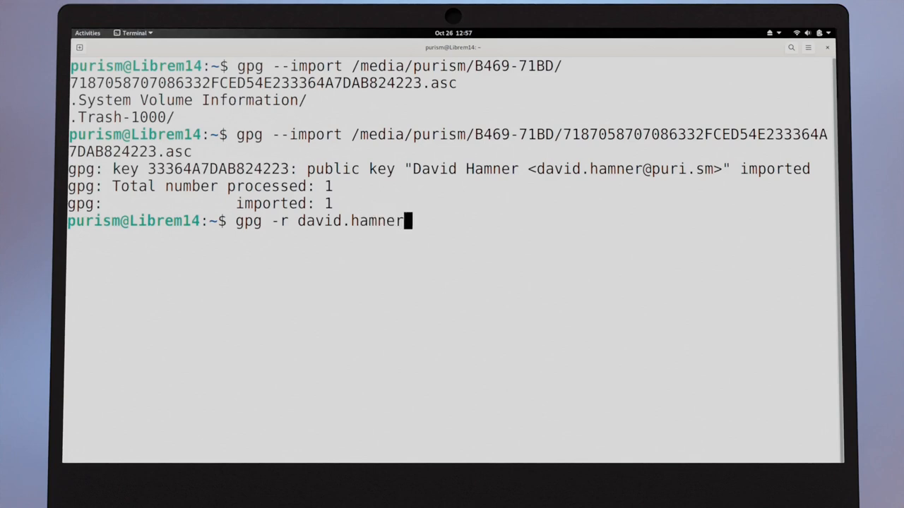
key(Return)
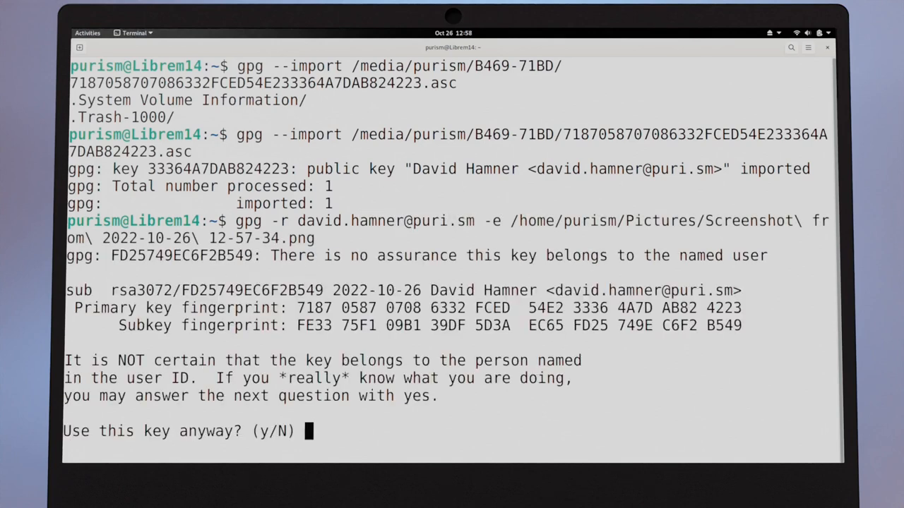
text(y)
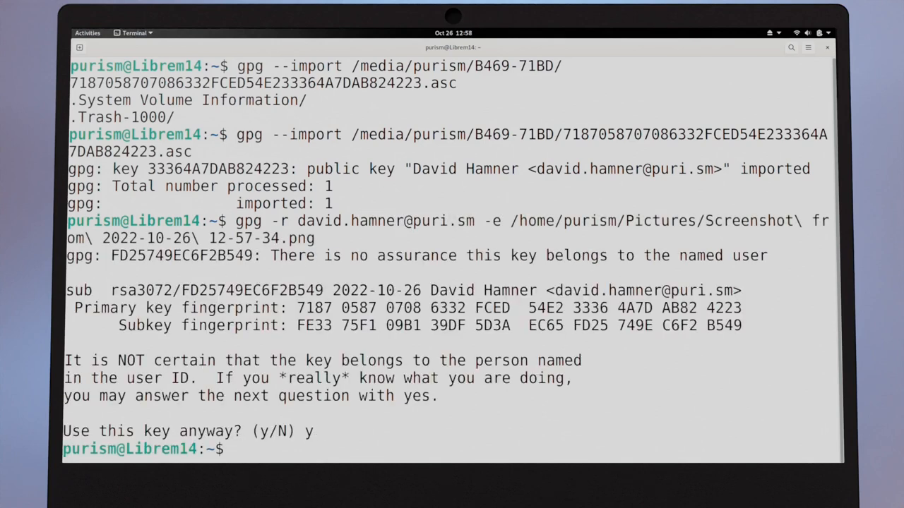
text(ls Pictures/Screenshot\ from\ 2022-10-26\ 12-57-34.png.gpg >)
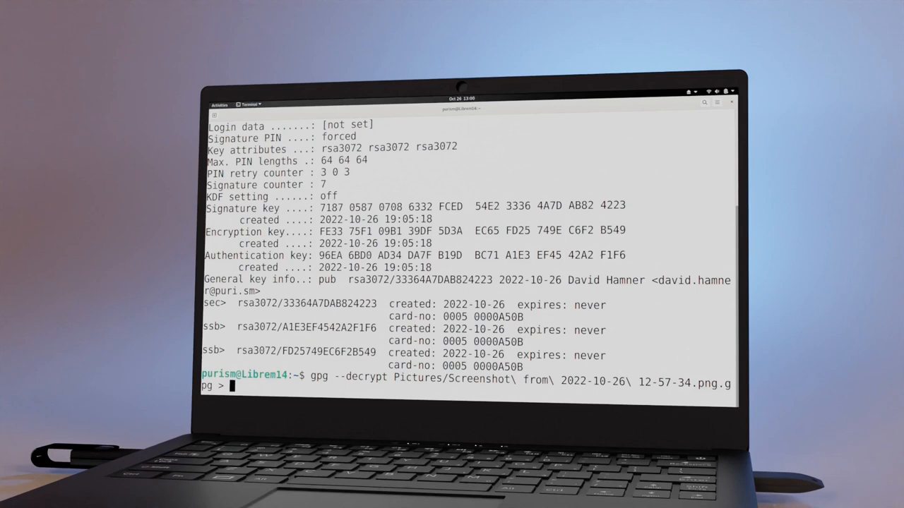
- Decrypt the .png.gpg into Pictures/decrypted.png and view the decrypted image from Files
text(Pictures/decrypted.)
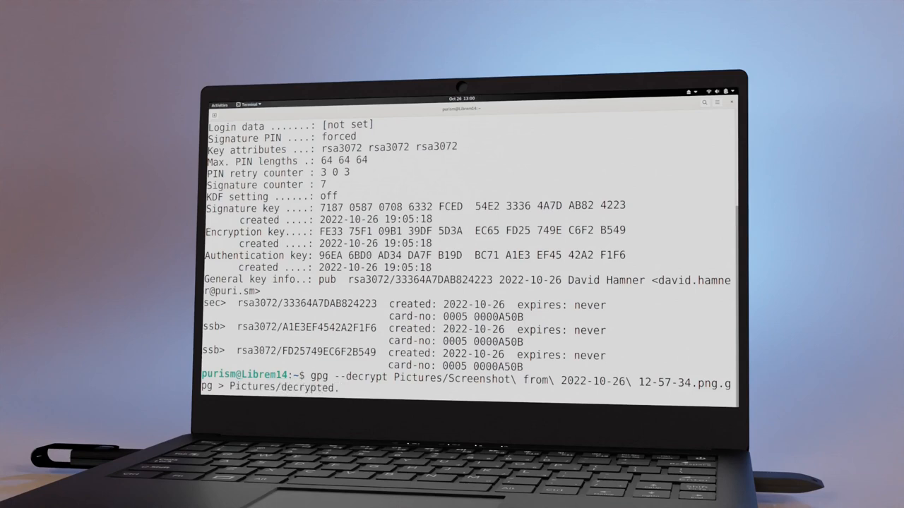
key(Return)
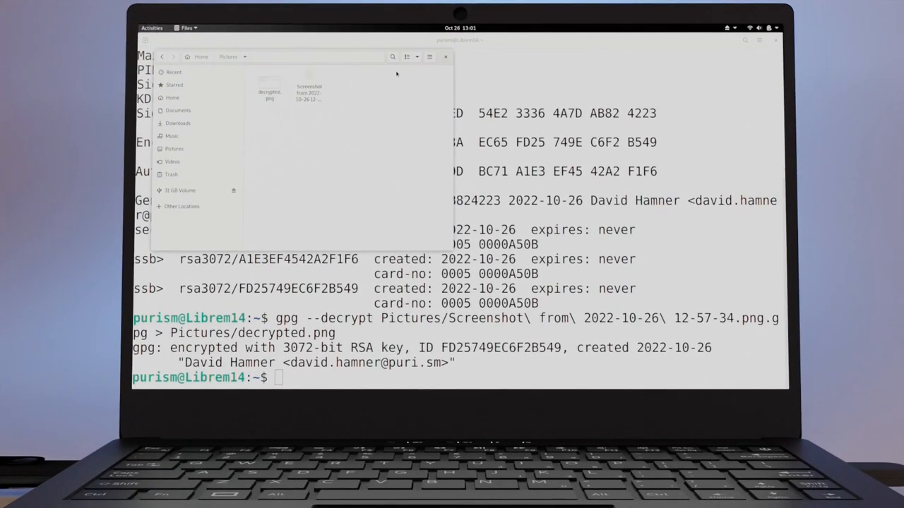
double_click(266, 92)
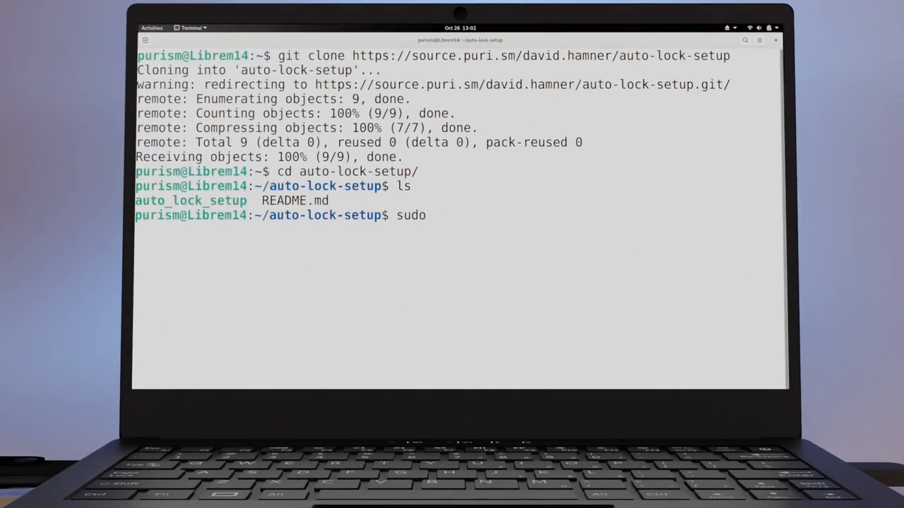
- Run sudo ./auto_lock_setup from the cloned auto-lock-setup repository
key(Return)
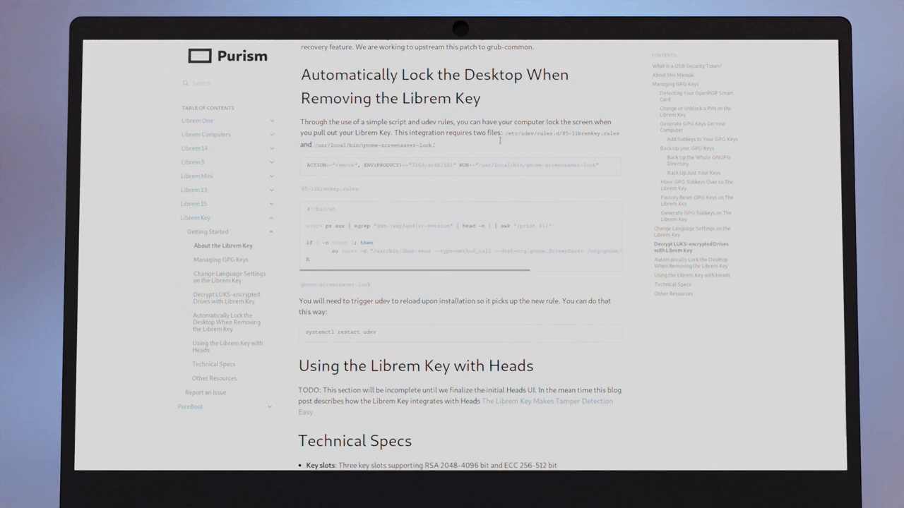
- Go to the Librem Key Getting Started page and scroll through its FAQ and technical specs
click(207, 231)
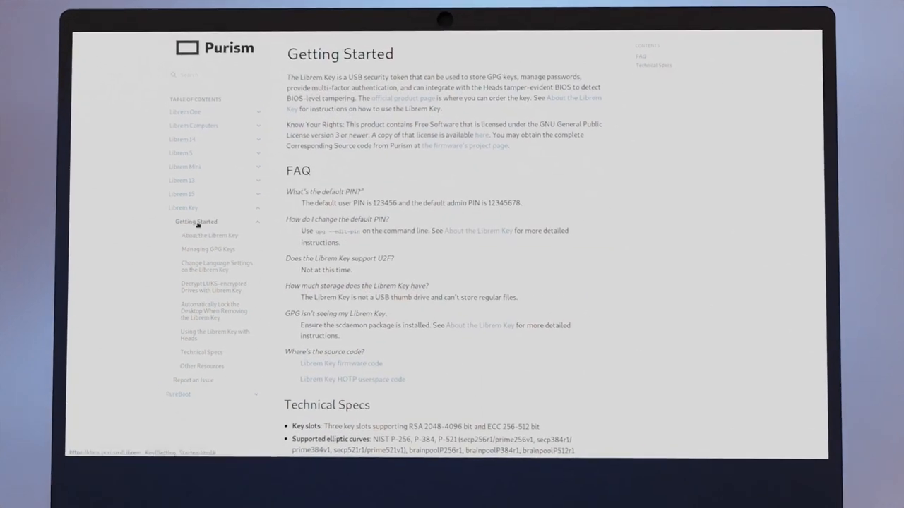
scroll(down, 3)
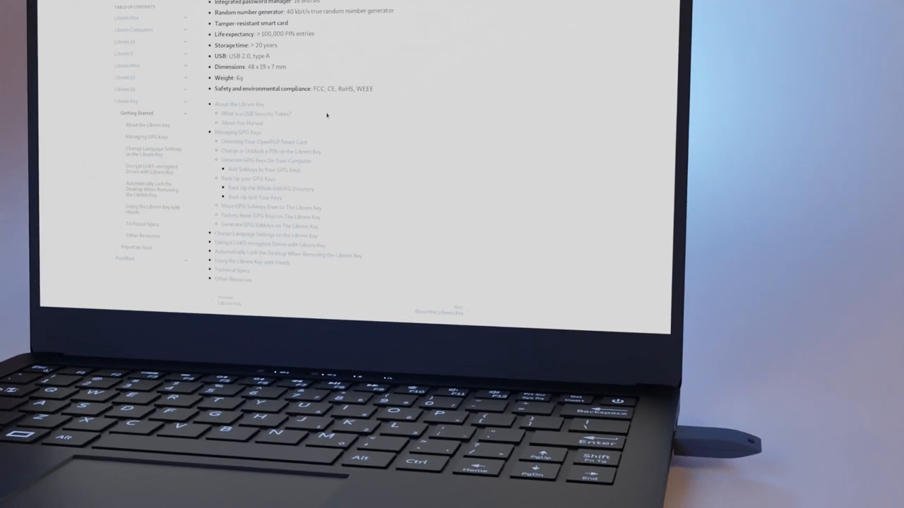